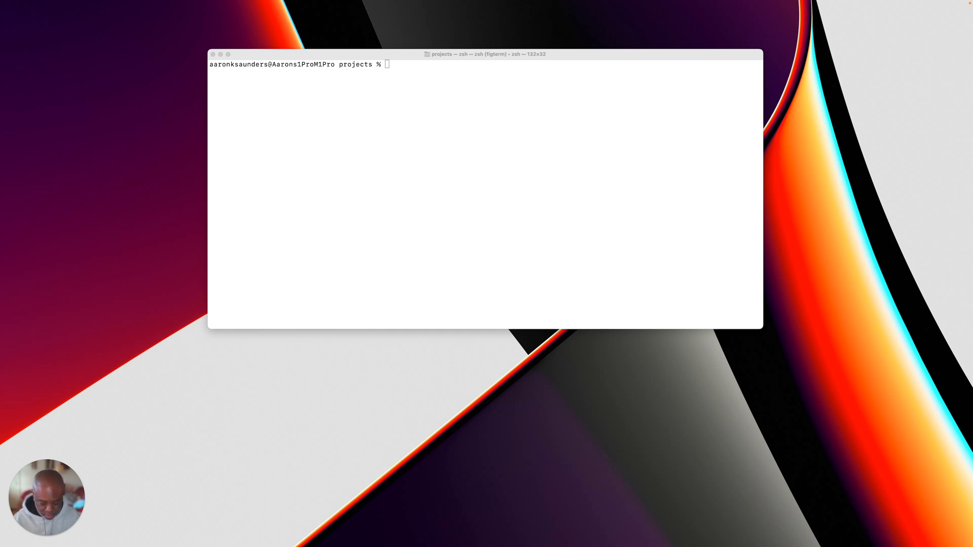
Scaffold the vite-vue-cap Vue TypeScript project, enter its folder, and start the 'code .' command.
type("npm create vite@latest vite-vue-cap -- --template vue-ts")
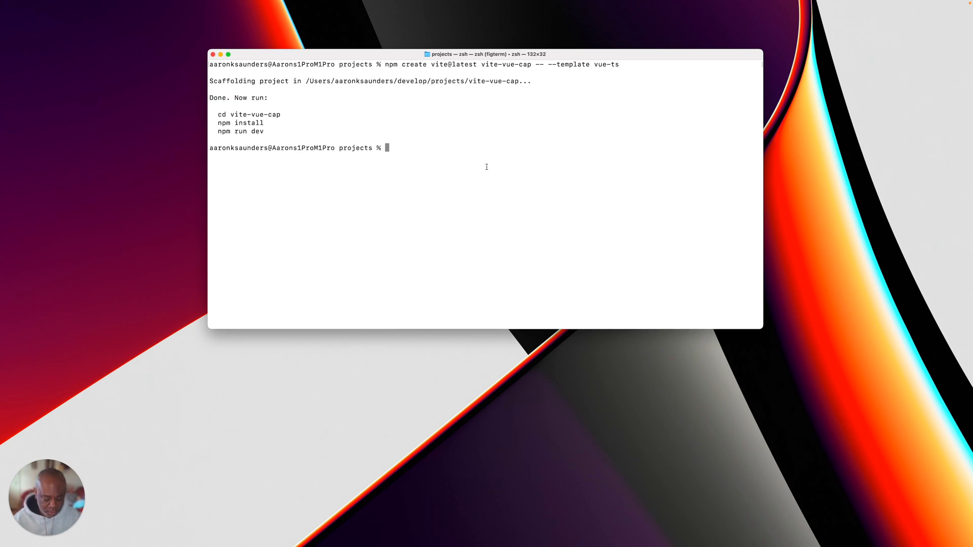
mouse_move(421, 156)
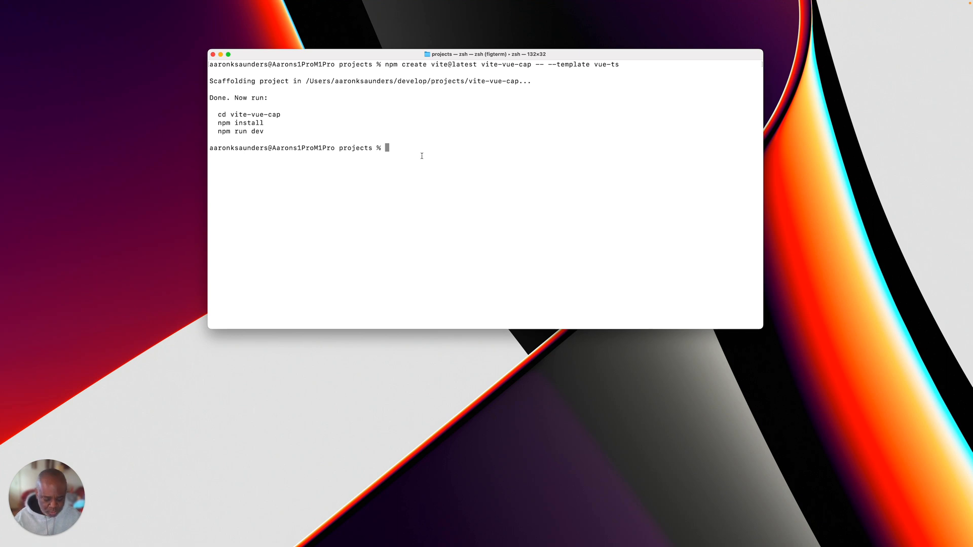
type("cd vite-vue-cap")
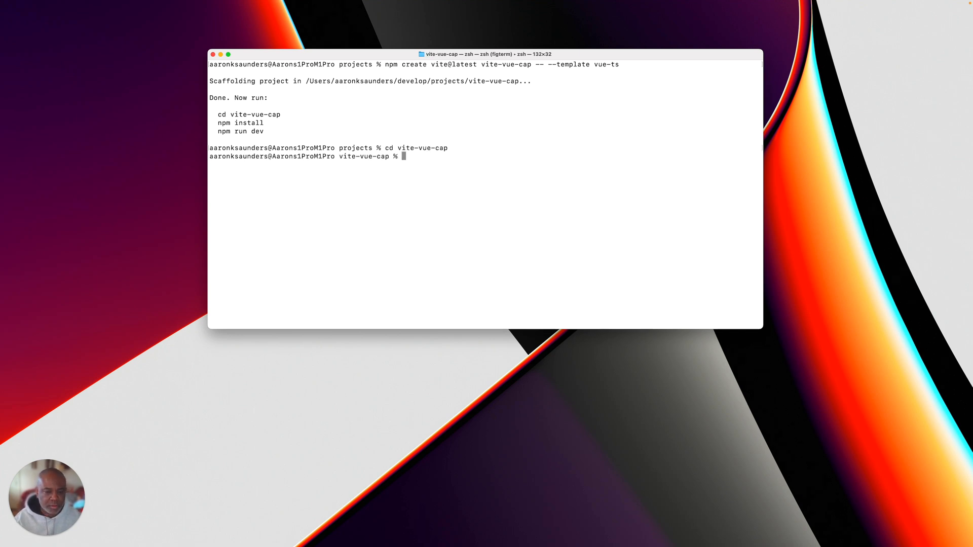
type("code .")
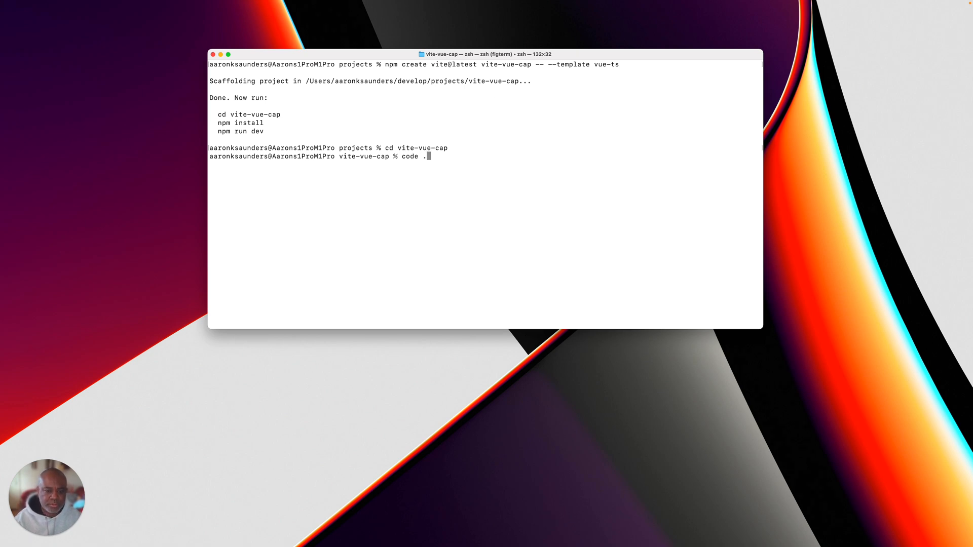
Launch VS Code on vite-vue-cap, dismiss notifications, and view package.json.
key("Return")
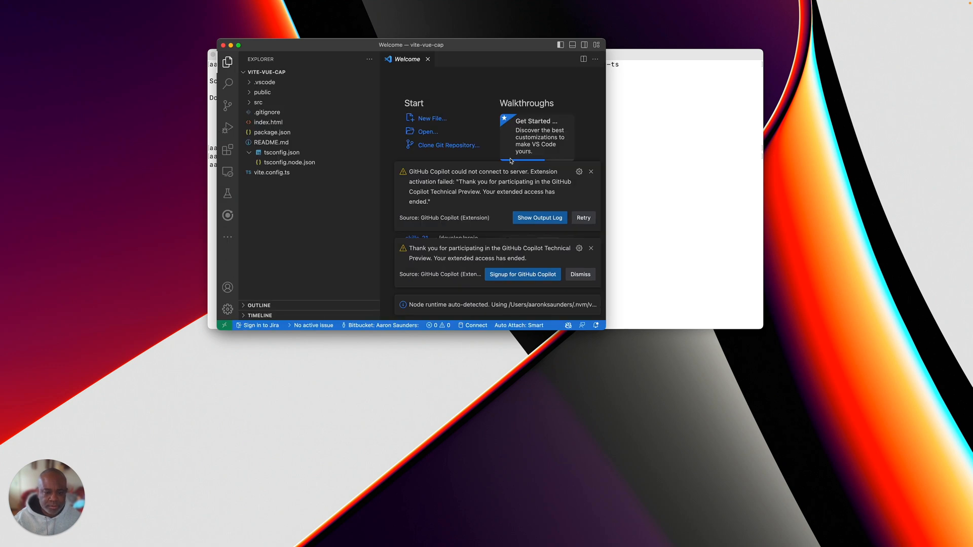
left_click(589, 171)
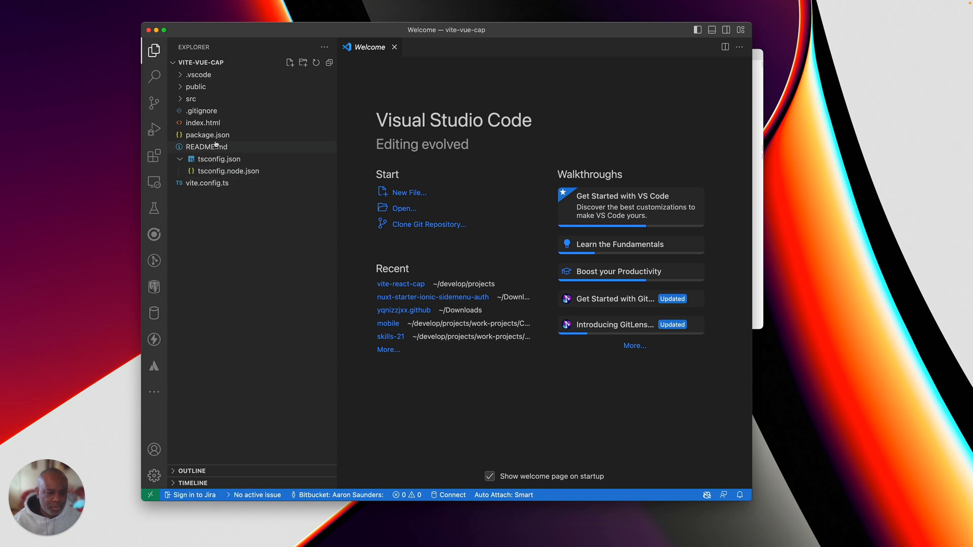
left_click(207, 135)
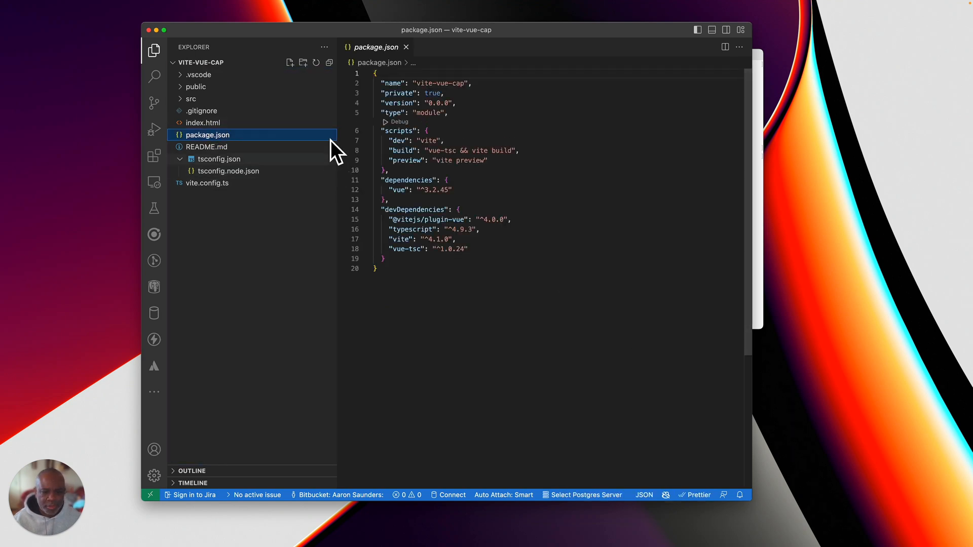
mouse_move(203, 28)
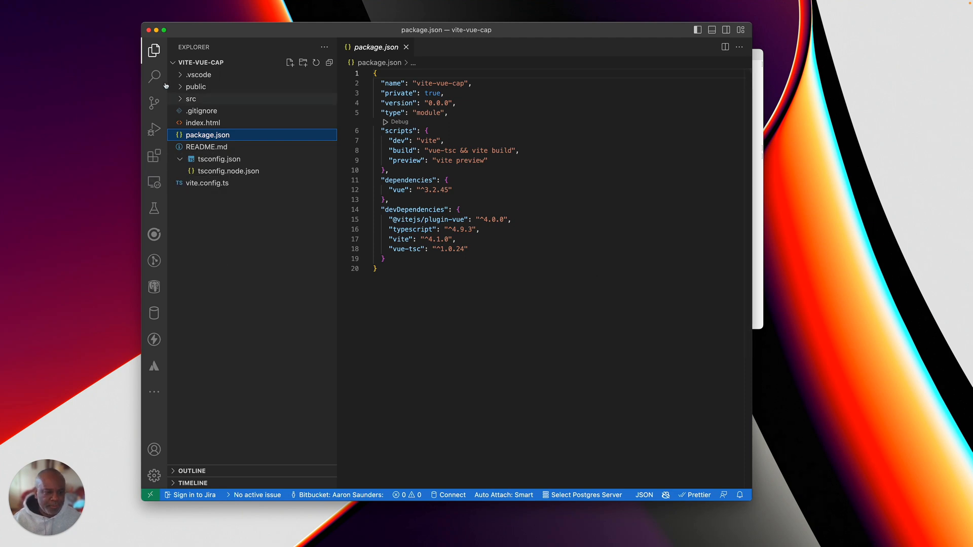
Search installed extensions for 'ionic' to confirm the Ionic extension is enabled.
left_click(153, 234)
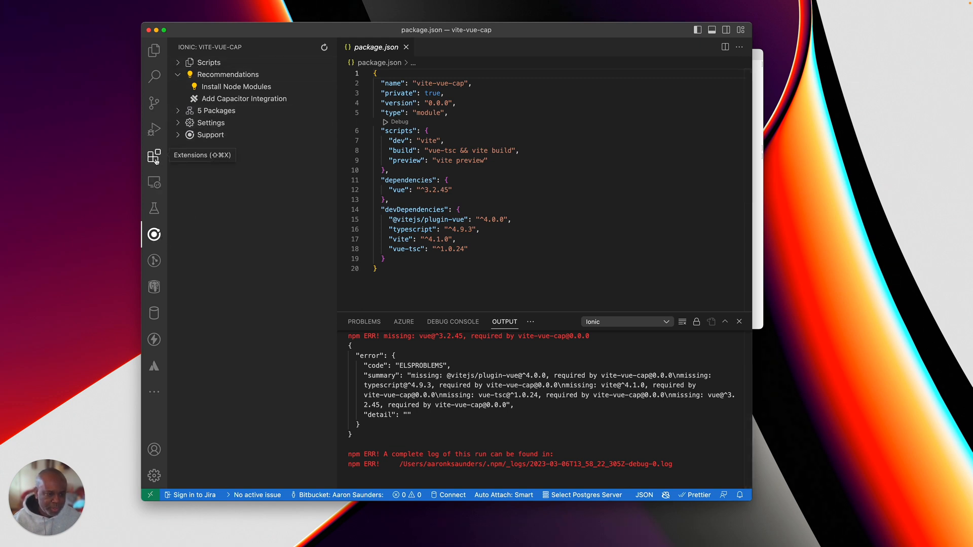
left_click(153, 155)
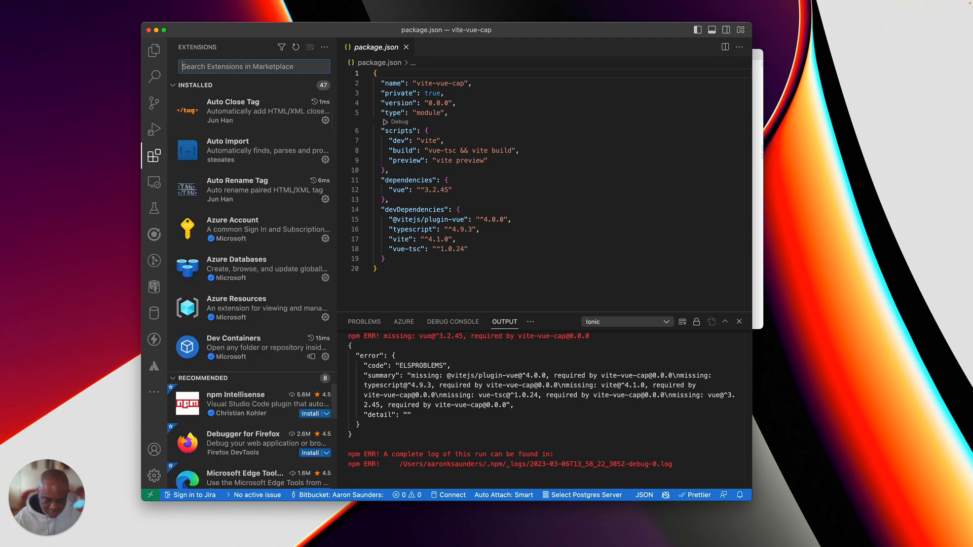
type("ionic")
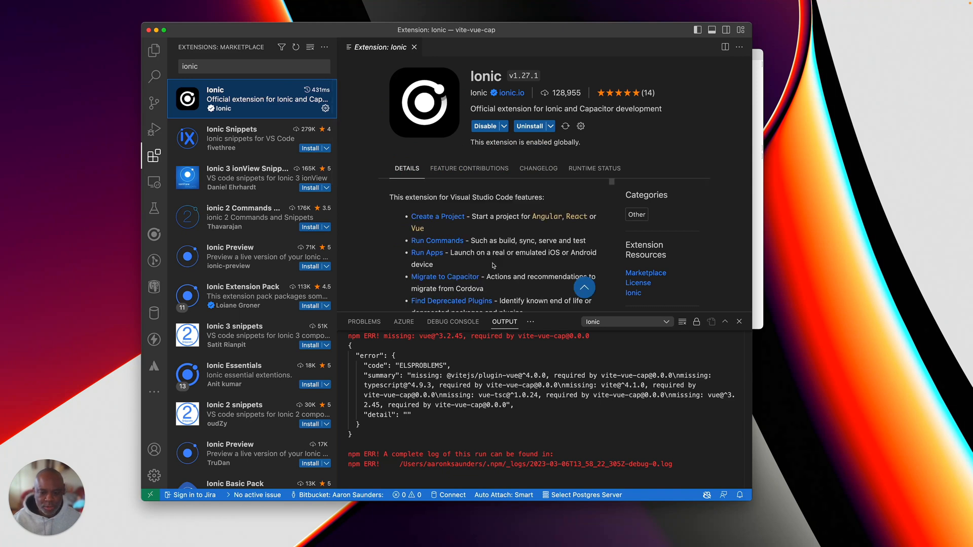
scroll("down", 3)
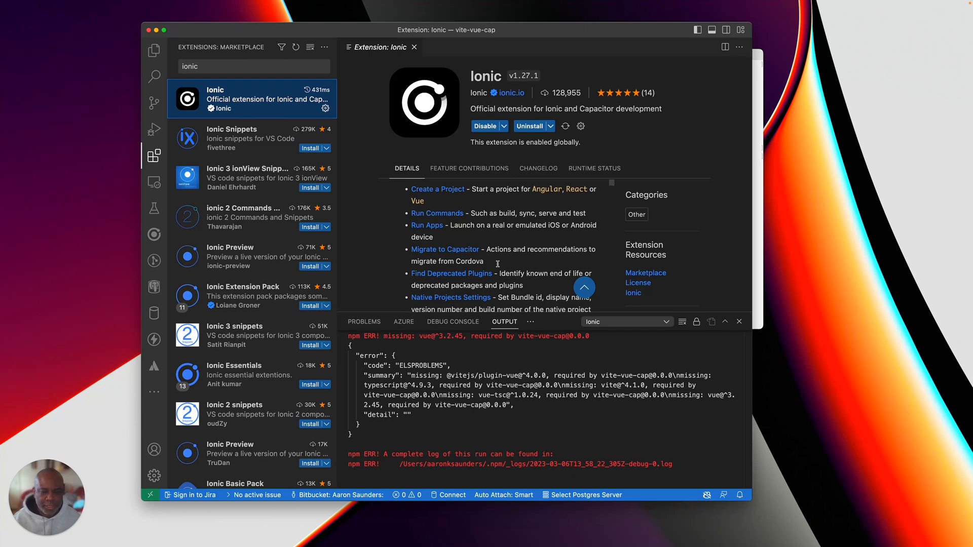
mouse_move(133, 20)
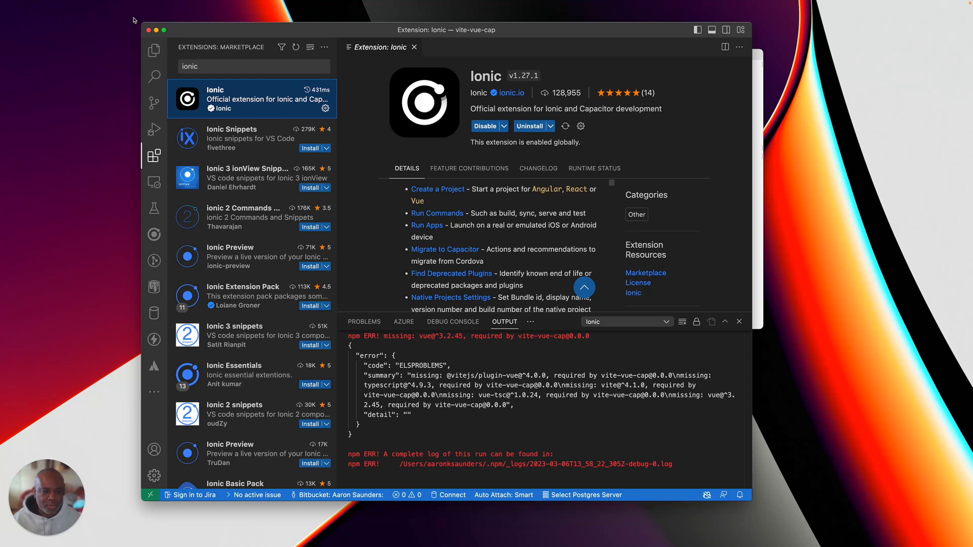
mouse_move(153, 50)
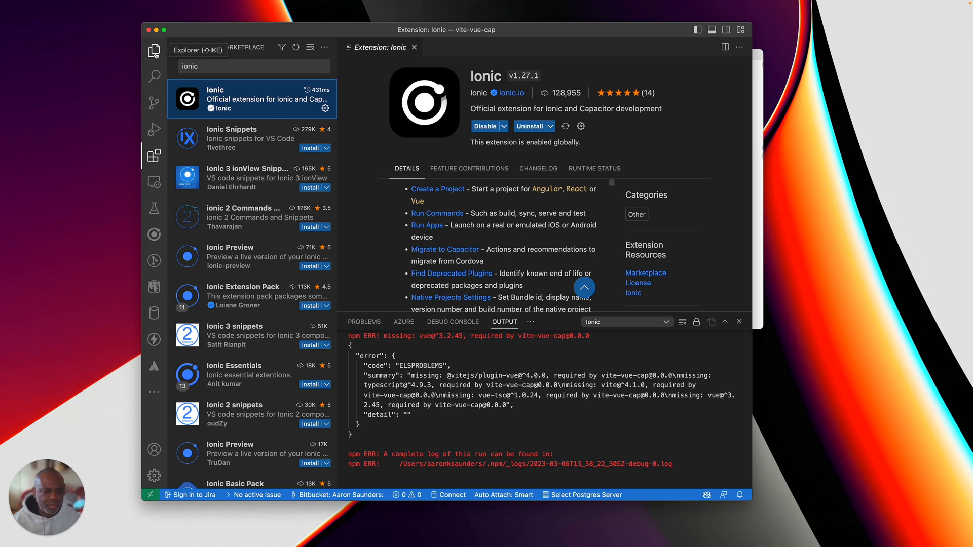
Run the Ionic 'Add Capacitor Integration' recommendation and confirm Add Capacitor.
left_click(153, 51)
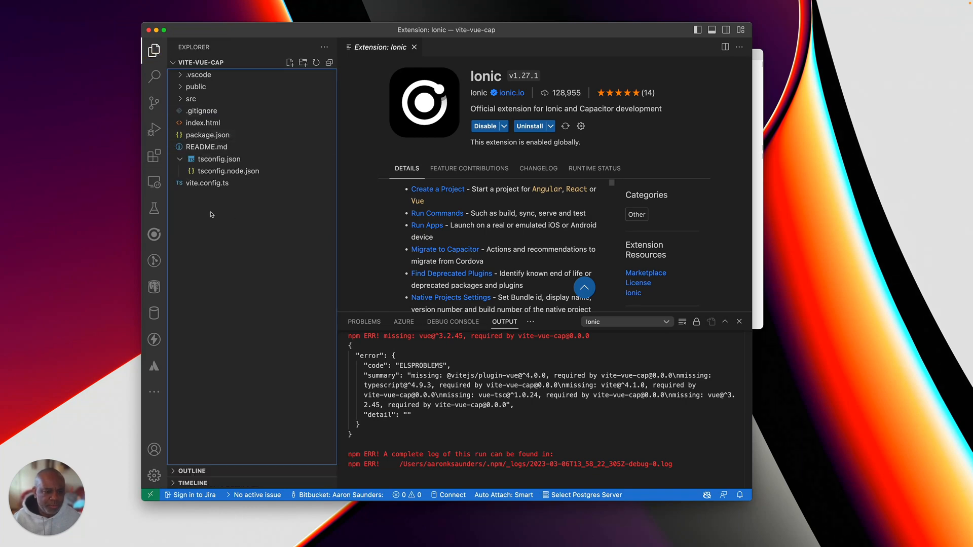
left_click(153, 234)
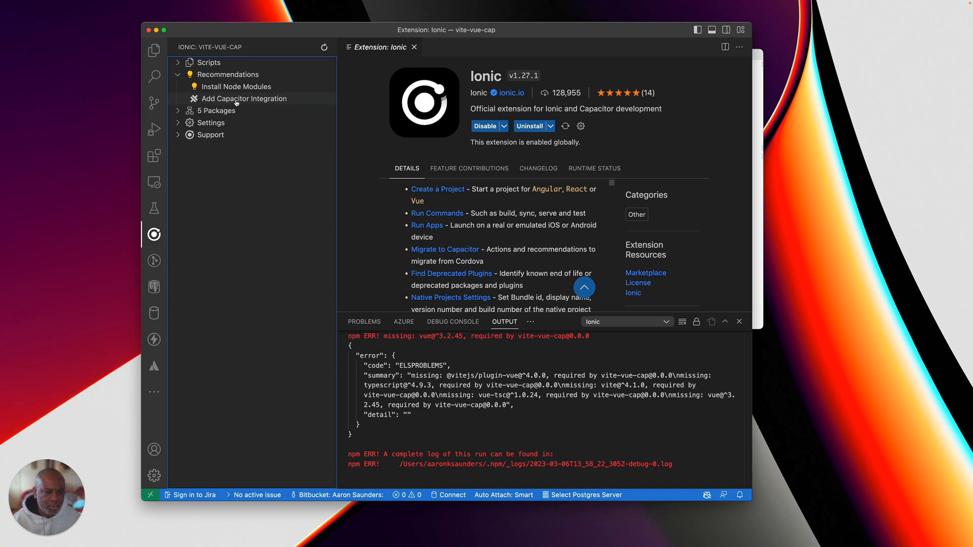
left_click(244, 98)
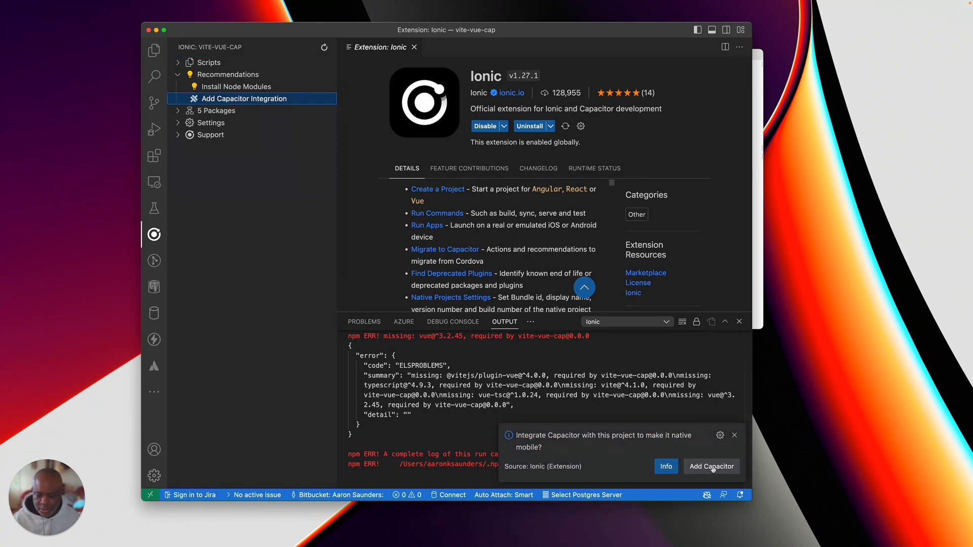
left_click(710, 466)
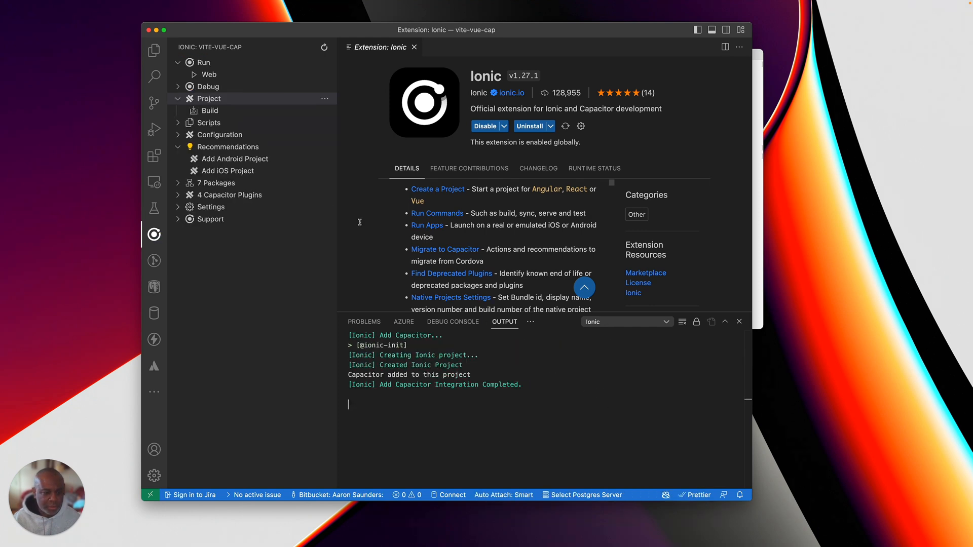
mouse_move(531, 341)
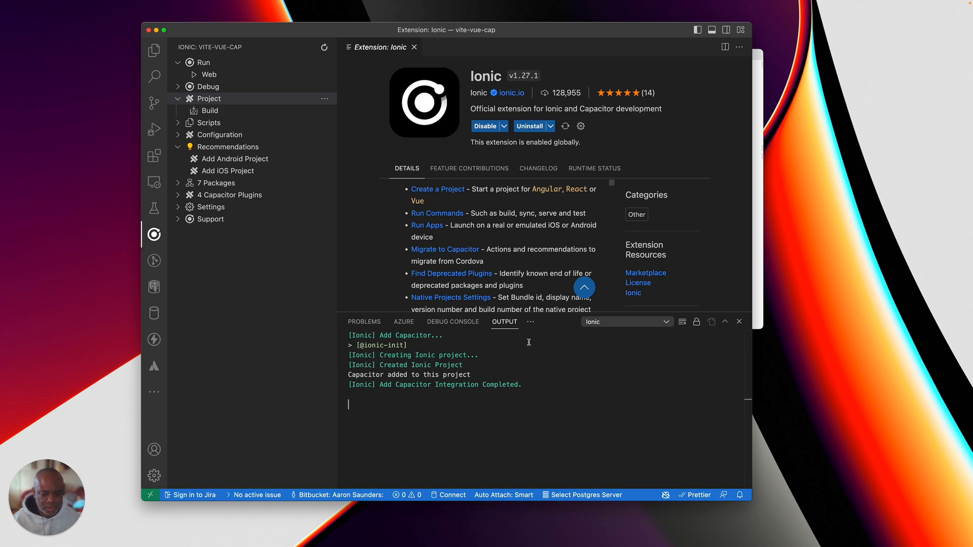
mouse_move(507, 426)
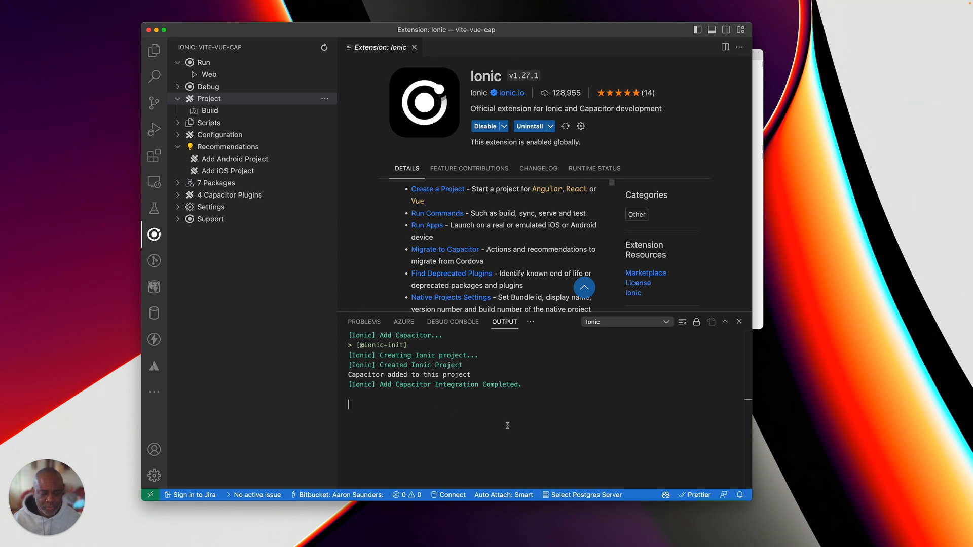
mouse_move(644, 335)
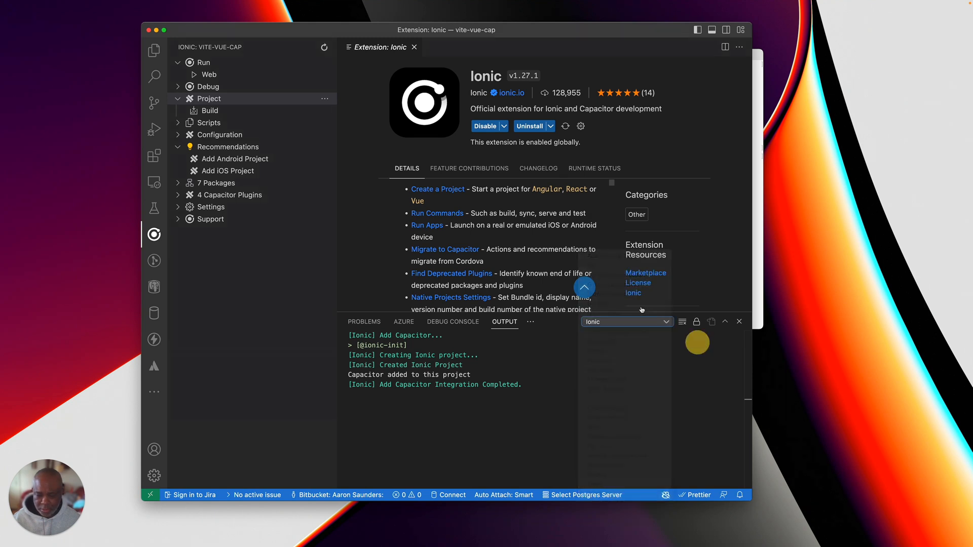
Switch the panel to the integrated terminal and run npm install.
left_click(626, 321)
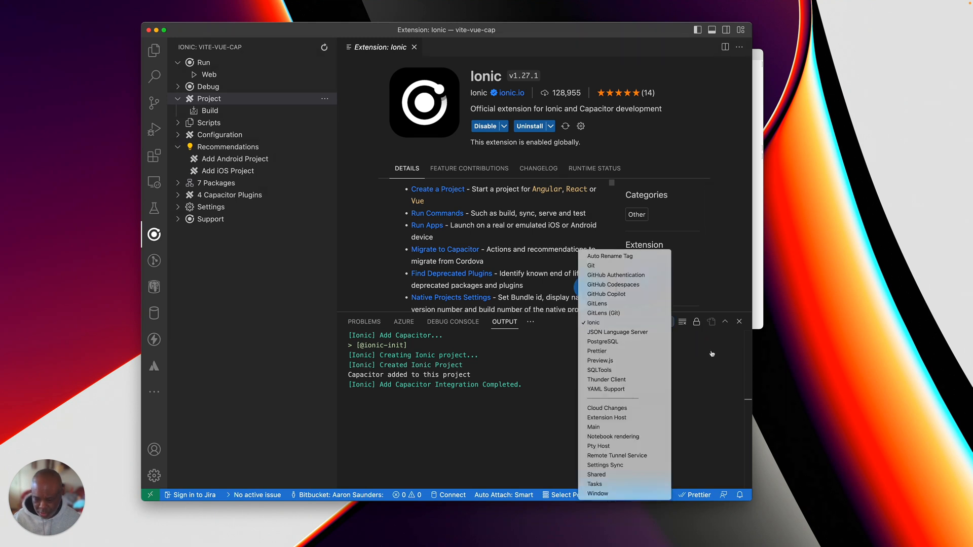
left_click(590, 322)
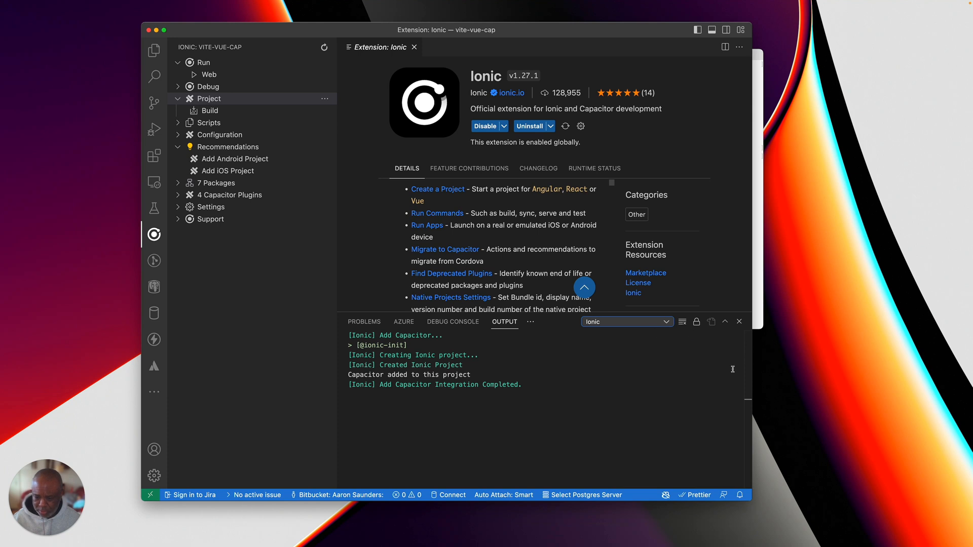
left_click(530, 322)
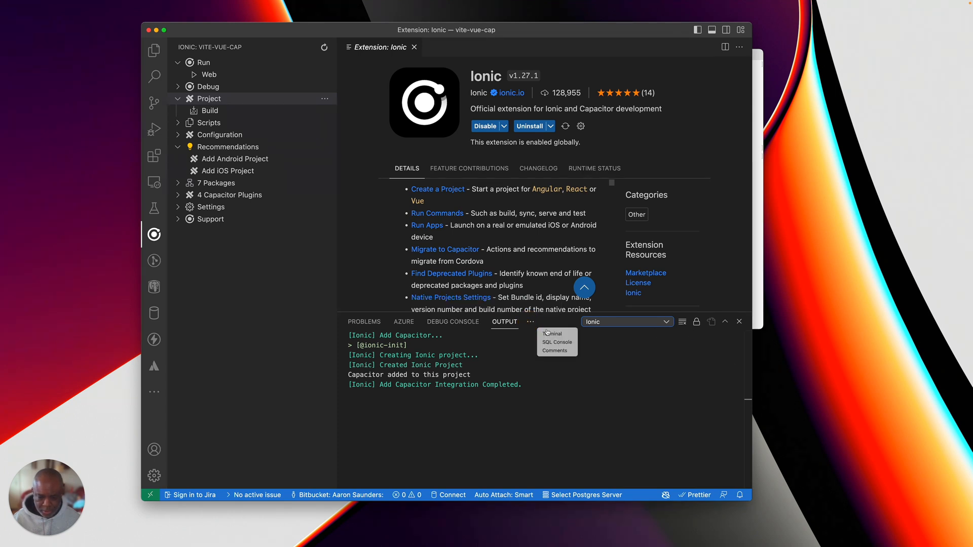
left_click(550, 333)
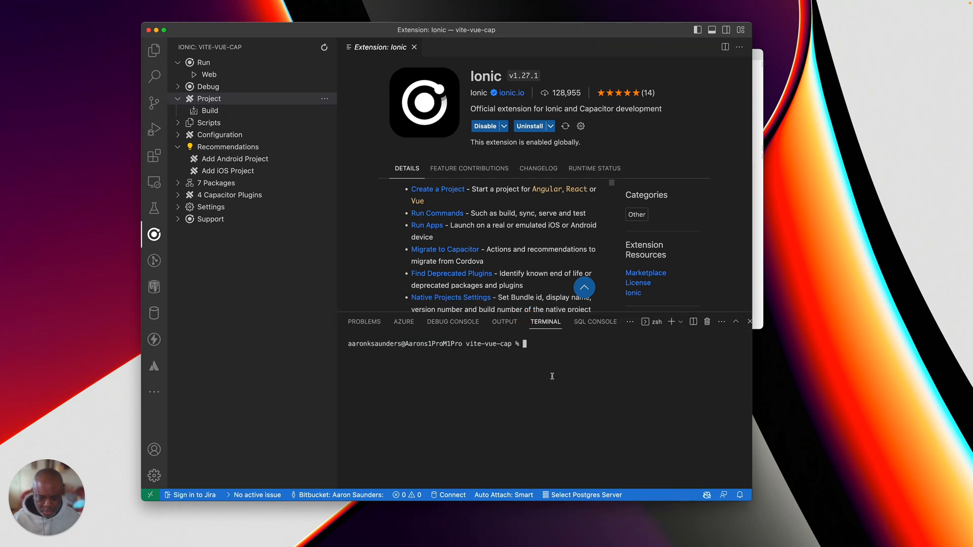
type("npm")
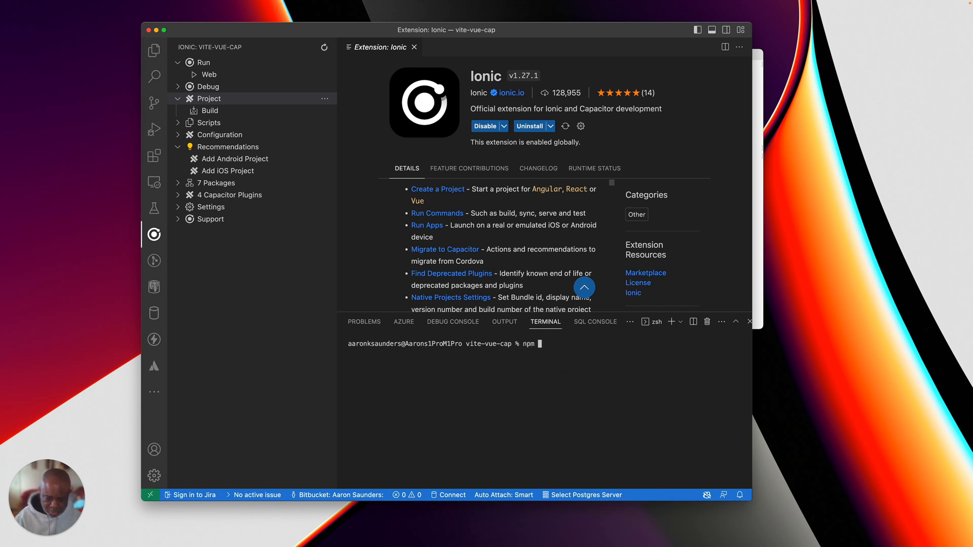
type("install")
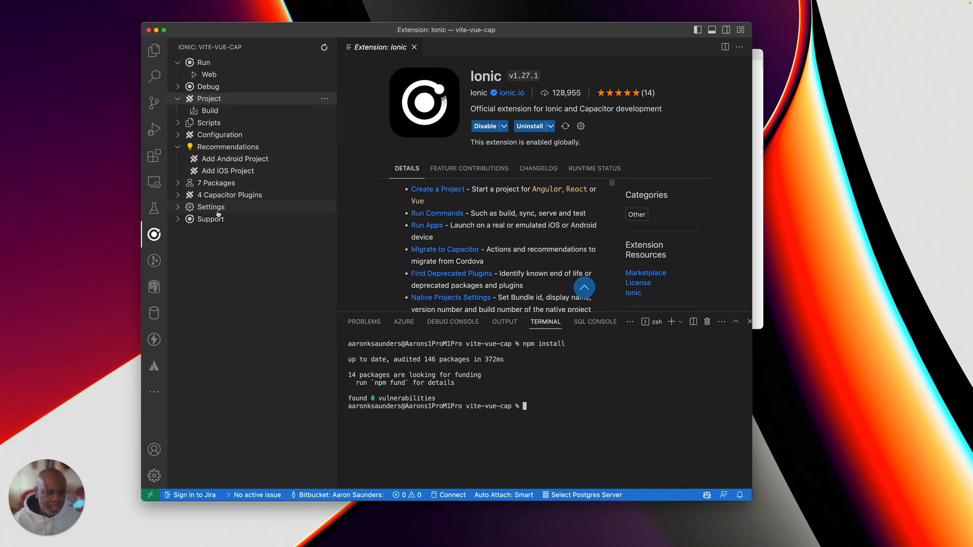
Inspect the four Capacitor plugins, then reopen package.json from the Explorer.
left_click(229, 194)
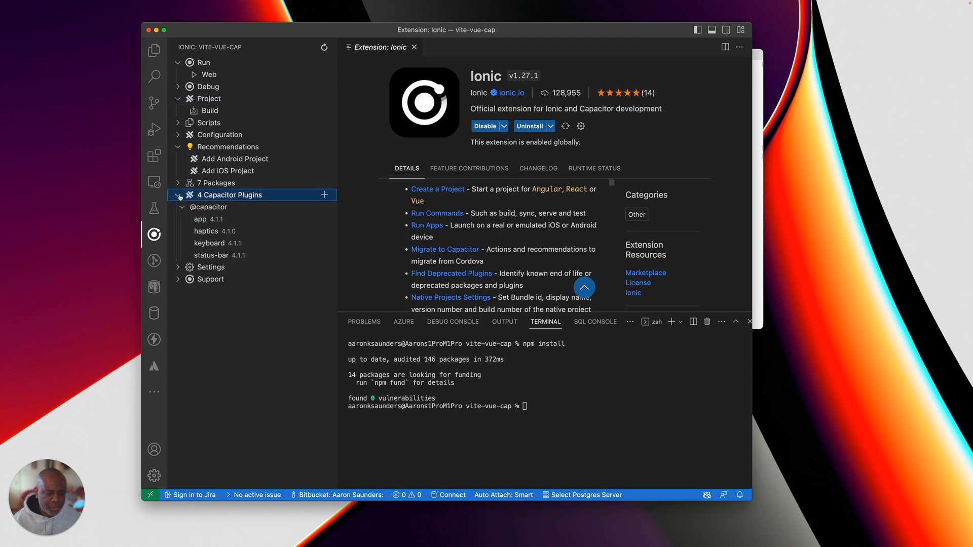
left_click(179, 195)
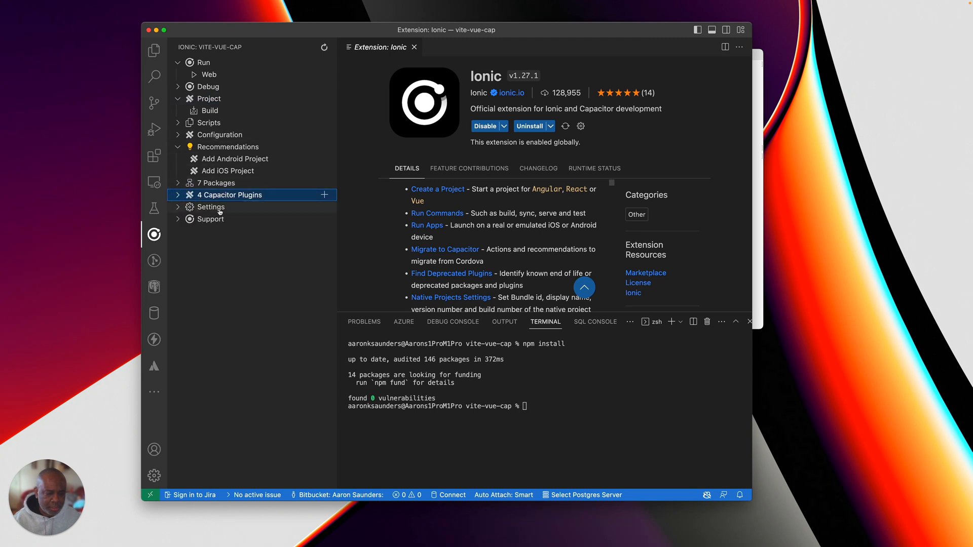
left_click(153, 51)
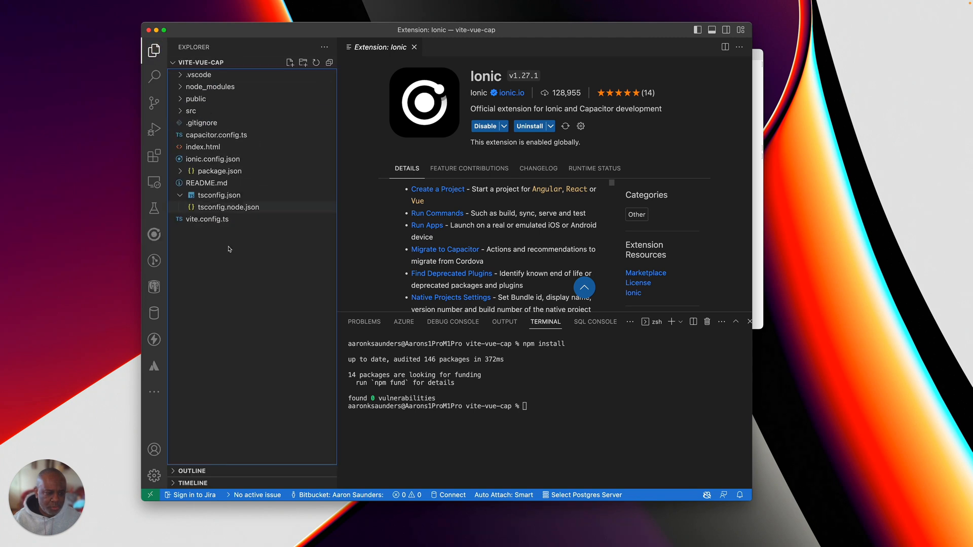
left_click(218, 171)
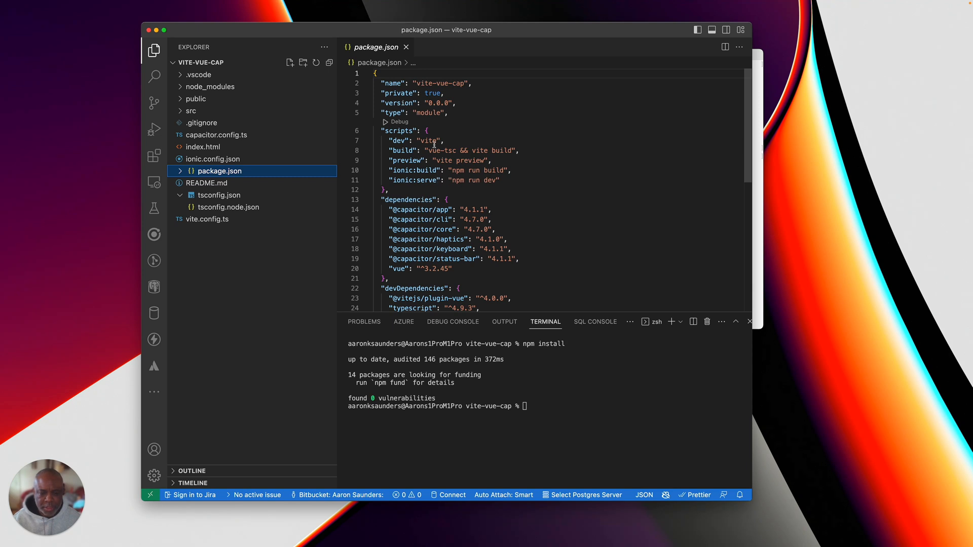
Replace the ionic:serve script value 'npm run dev' with 'vite dev --host'.
double_click(473, 180)
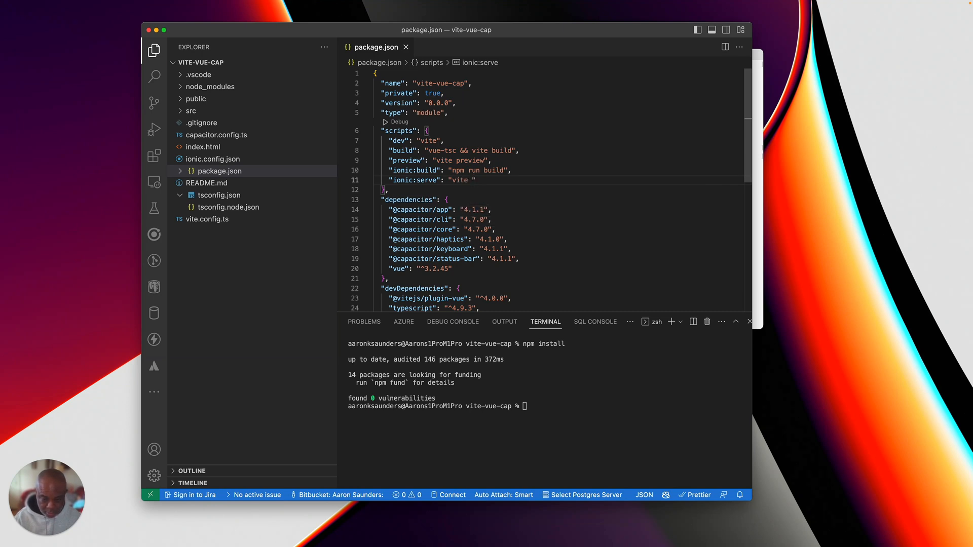
type("dev --host")
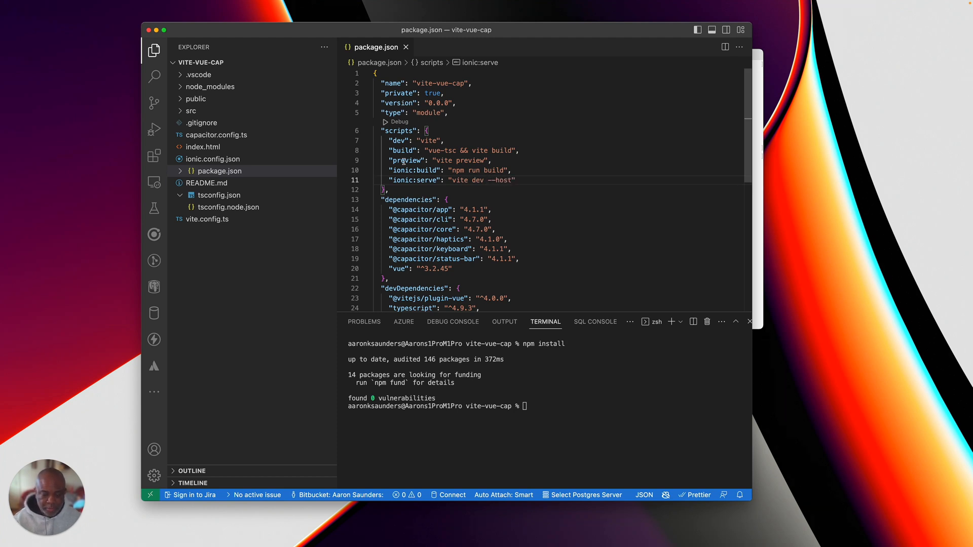
scroll("down", 3)
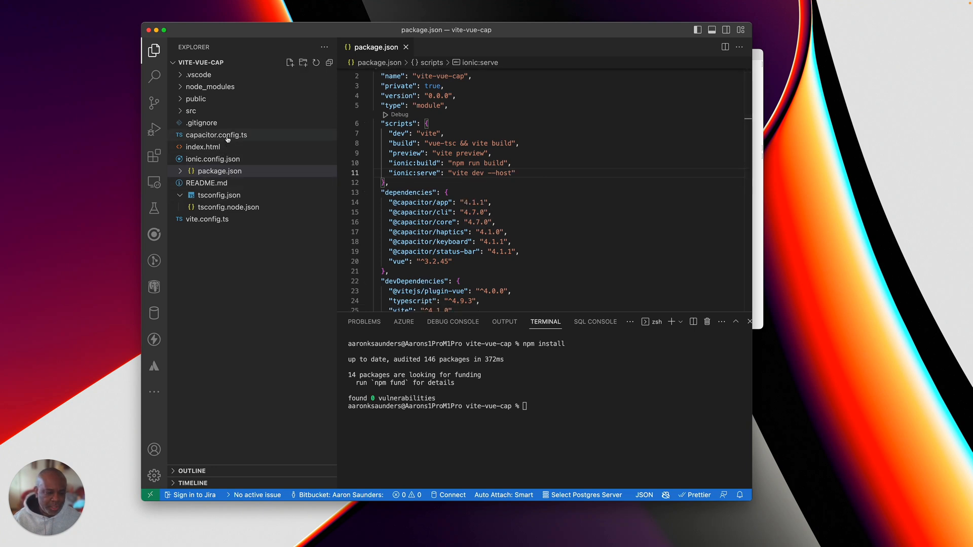
Open capacitor.config.ts showing appId vite.vue.cap and webDir dist.
left_click(217, 135)
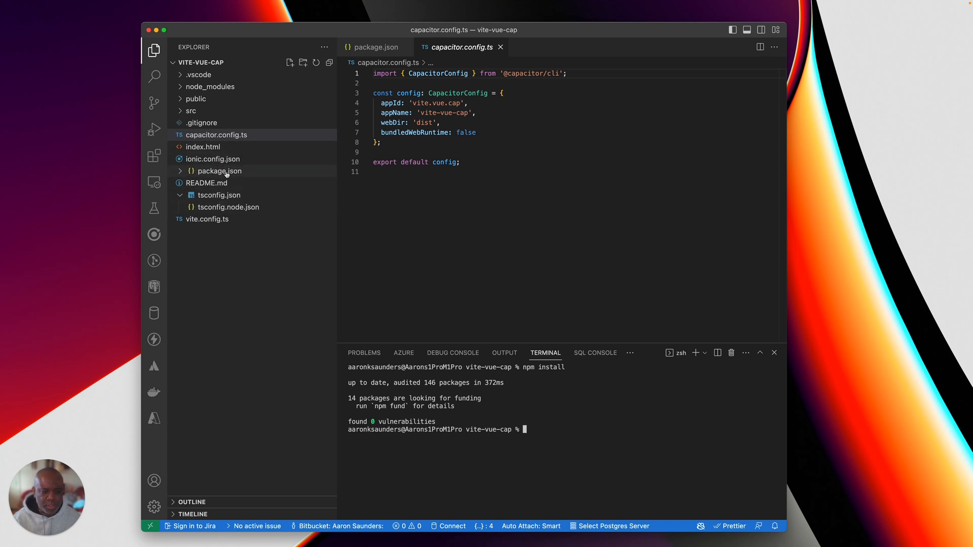
Run the serve script from package.json and move the editor aside to show the browser.
left_click(218, 171)
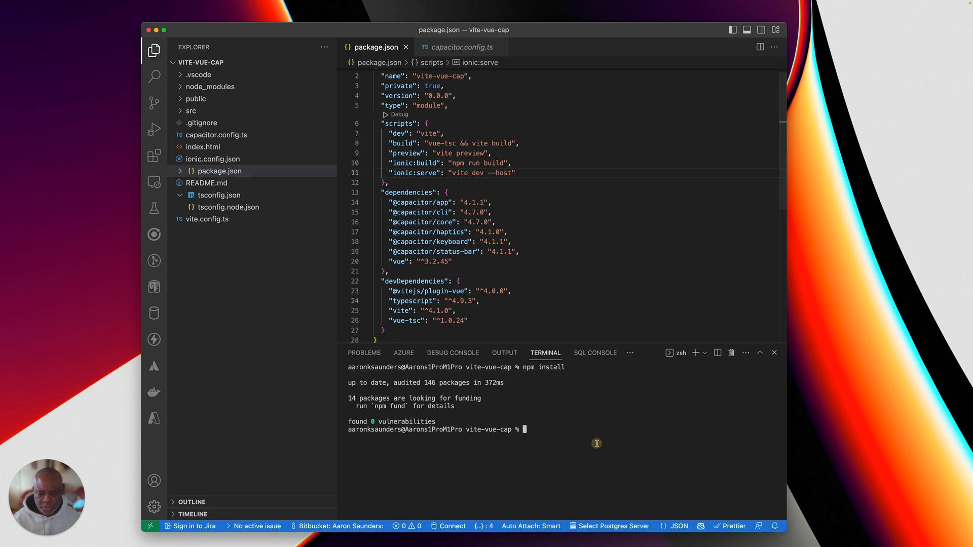
type("npm run")
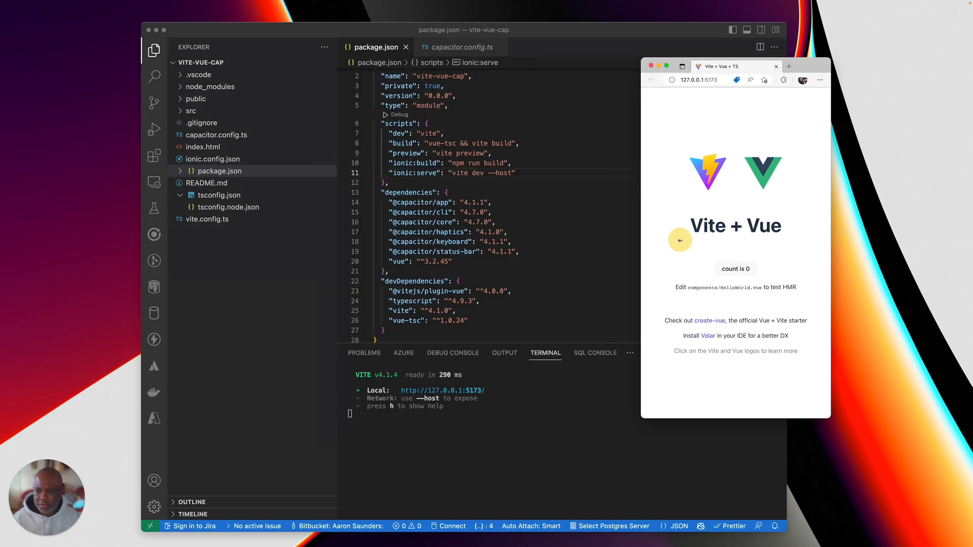
left_click_drag(735, 66, 872, 64)
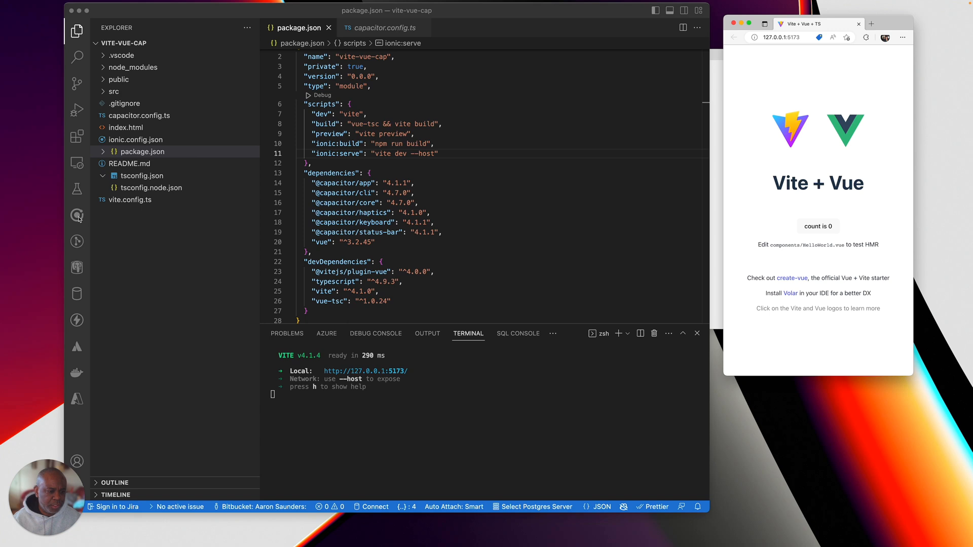
Run the Ionic 'Add iOS Project' action and confirm Add iOS.
left_click(77, 215)
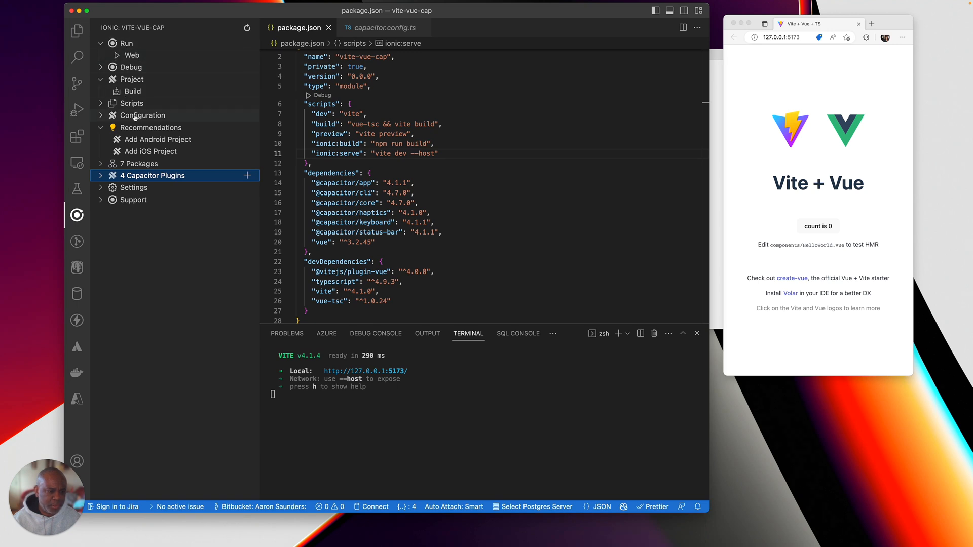
left_click(151, 151)
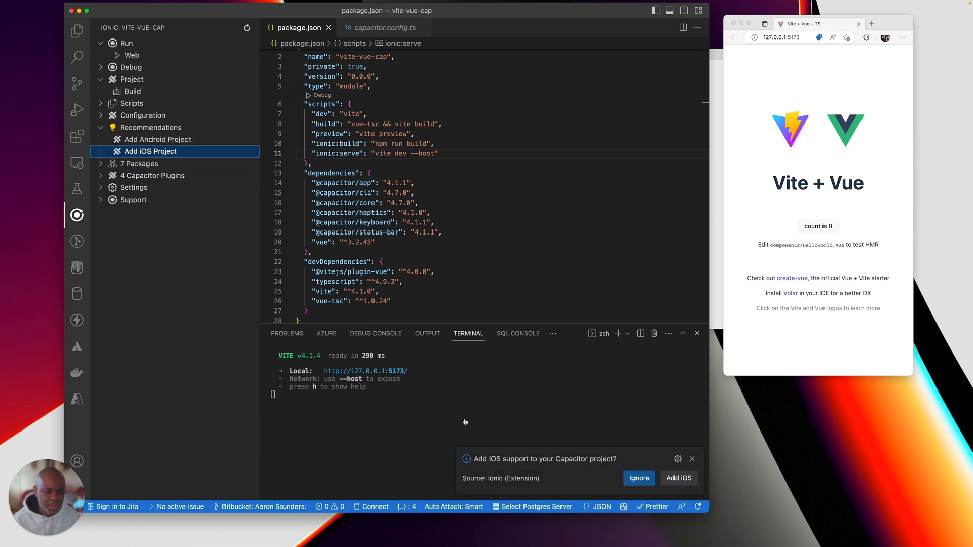
left_click(678, 477)
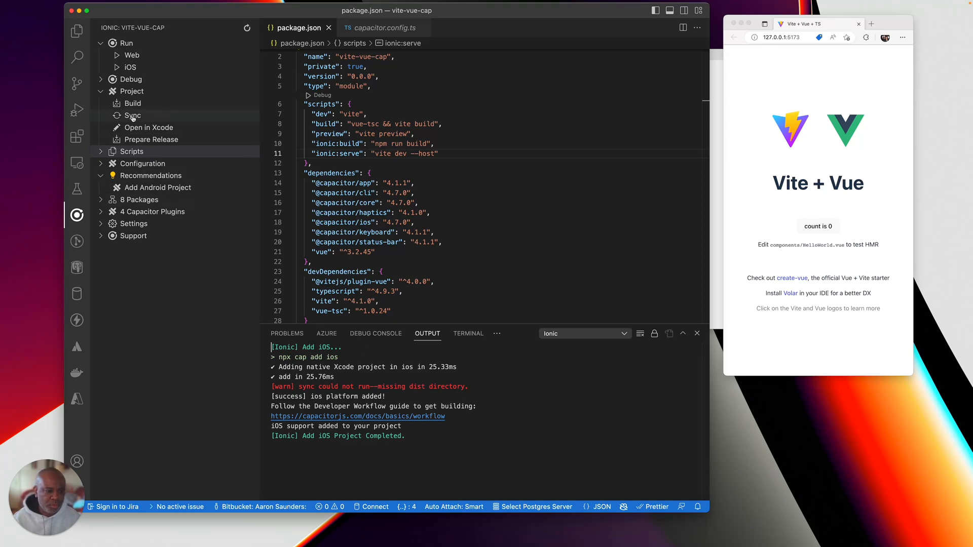
Run the Ionic Project > Build to build the web app and copy it into iOS.
left_click(132, 102)
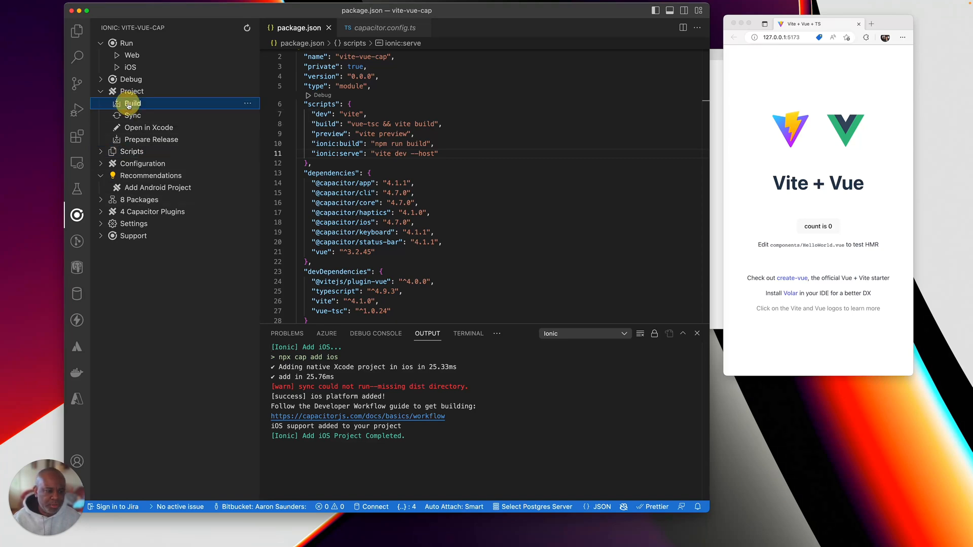
left_click(132, 103)
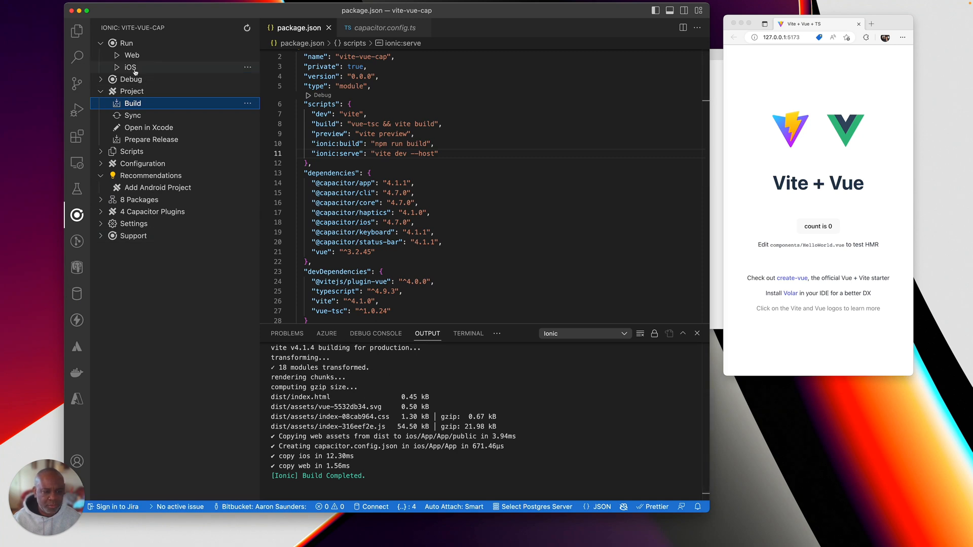
Deploy the app to the iPhone 14 Pro Max simulator and tap the count button three times.
left_click(130, 66)
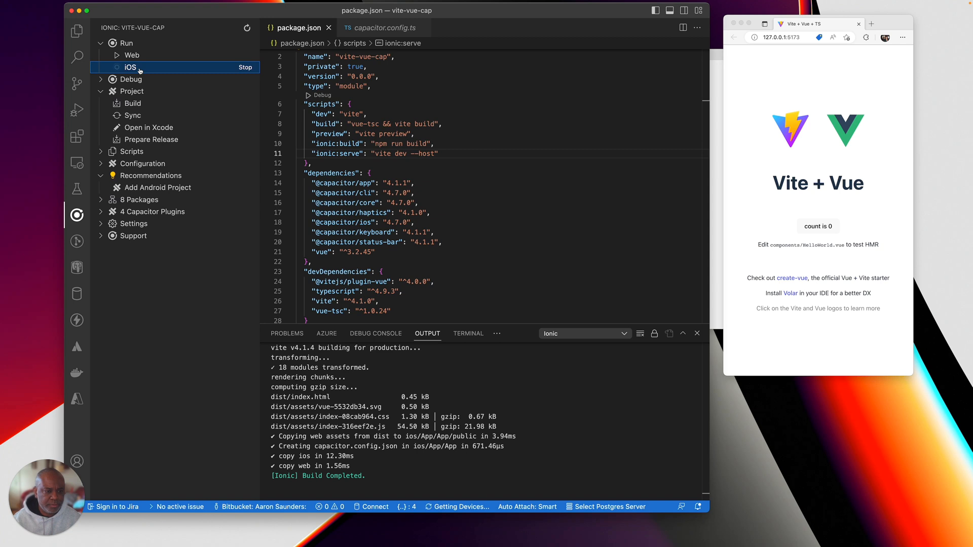
left_click(130, 67)
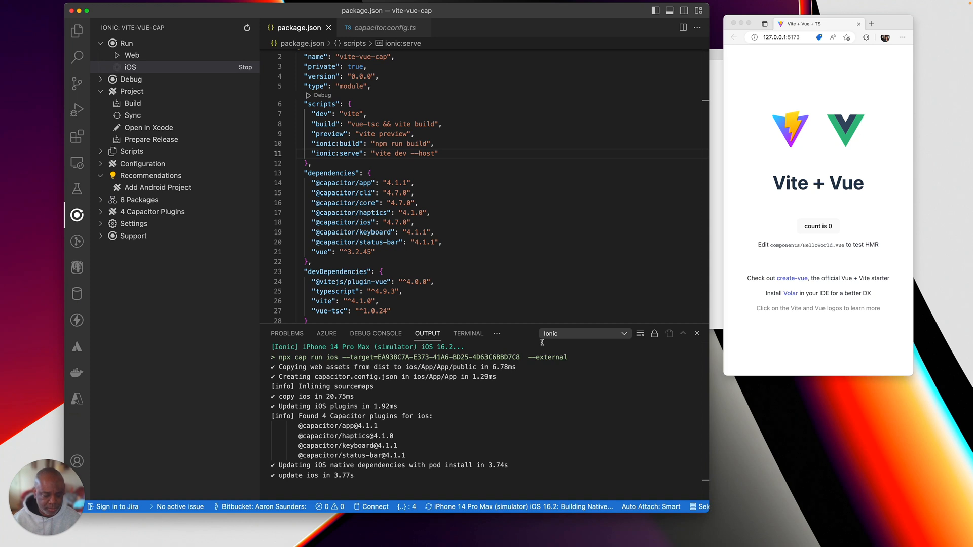
mouse_move(589, 414)
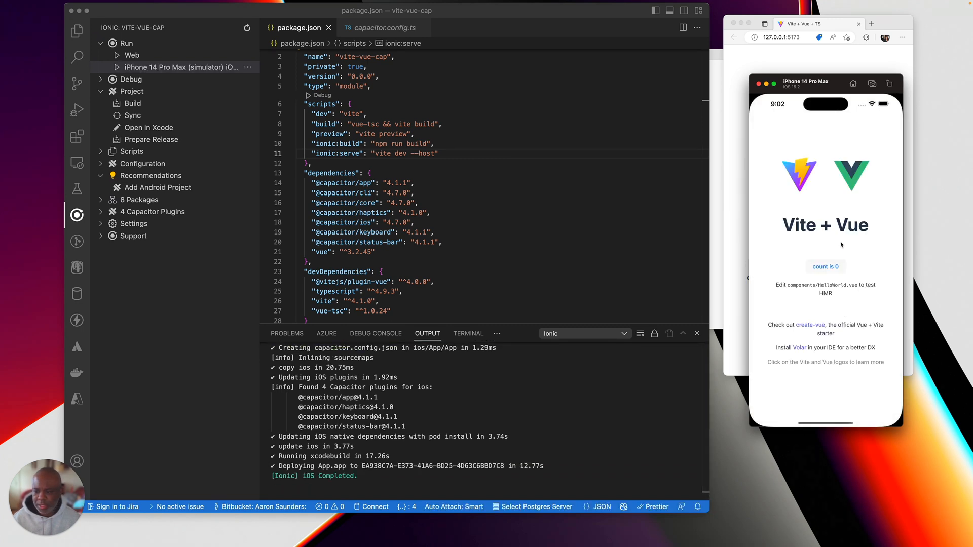
left_click(825, 266)
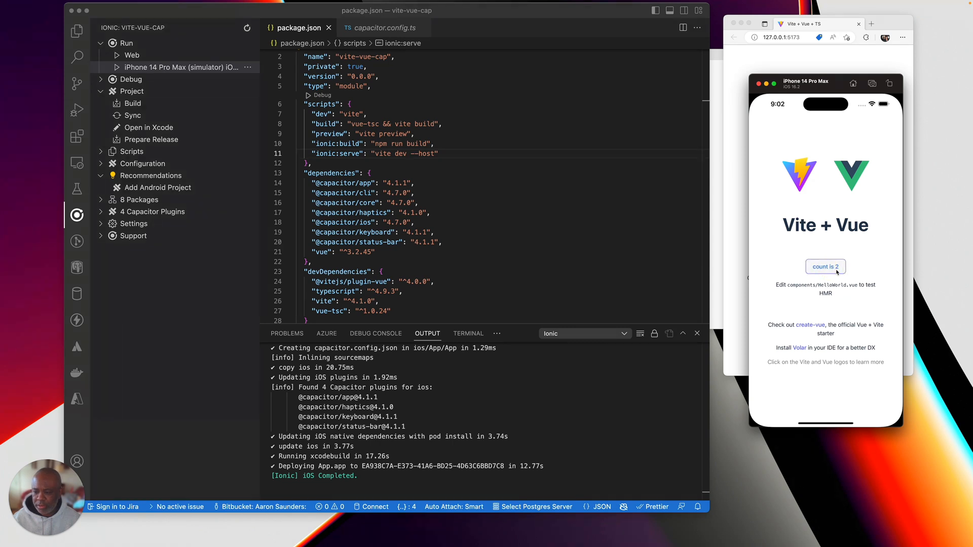
left_click(825, 266)
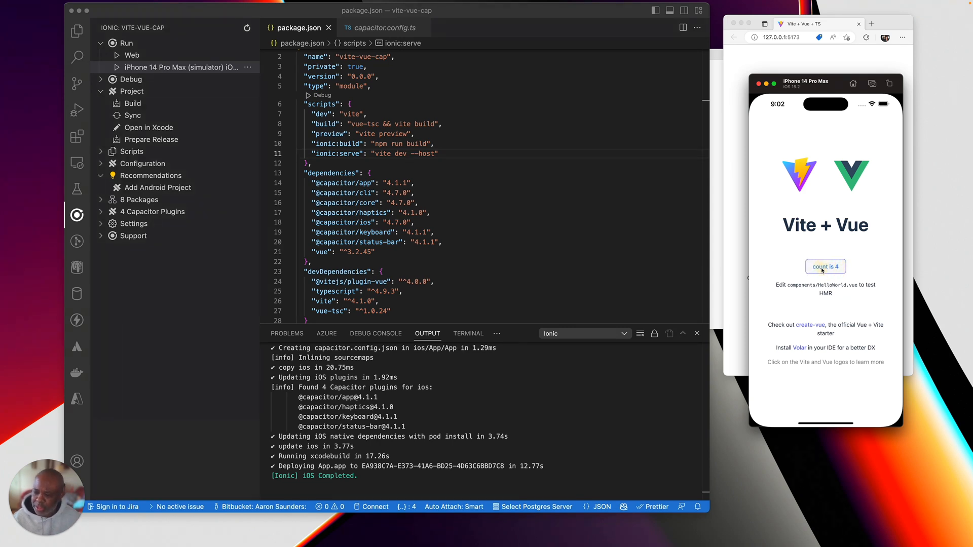
left_click(825, 266)
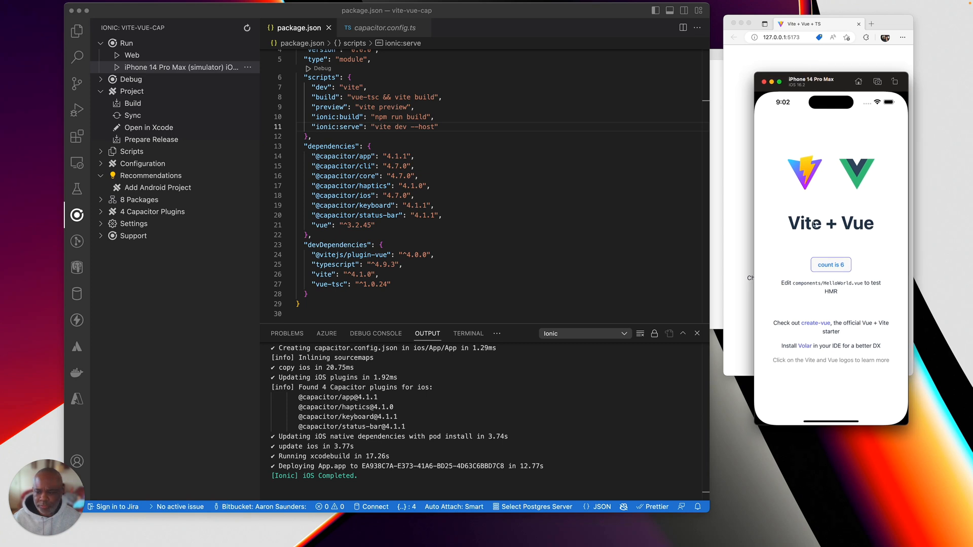
mouse_move(213, 157)
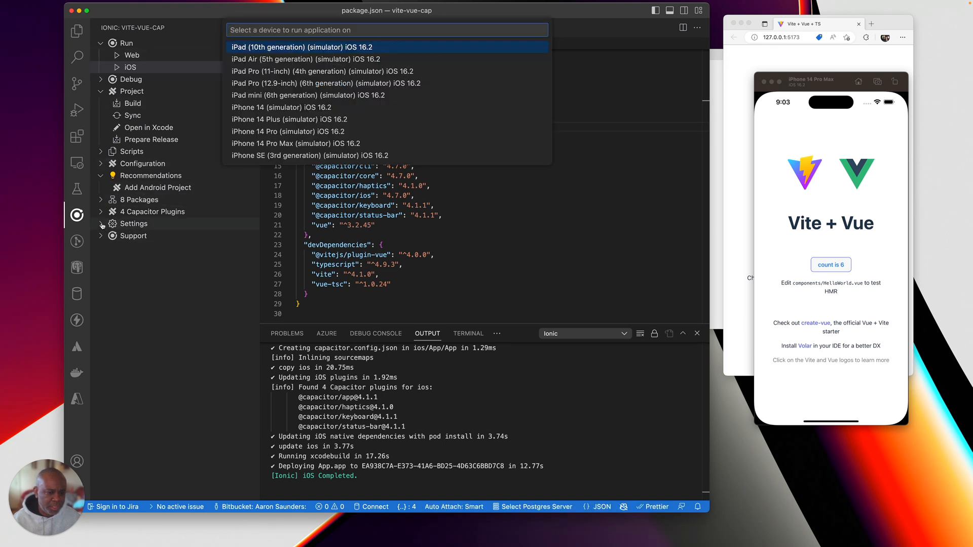
Enable Live Reload in Ionic settings and relaunch on the iPhone 14 Pro Max simulator.
left_click(134, 223)
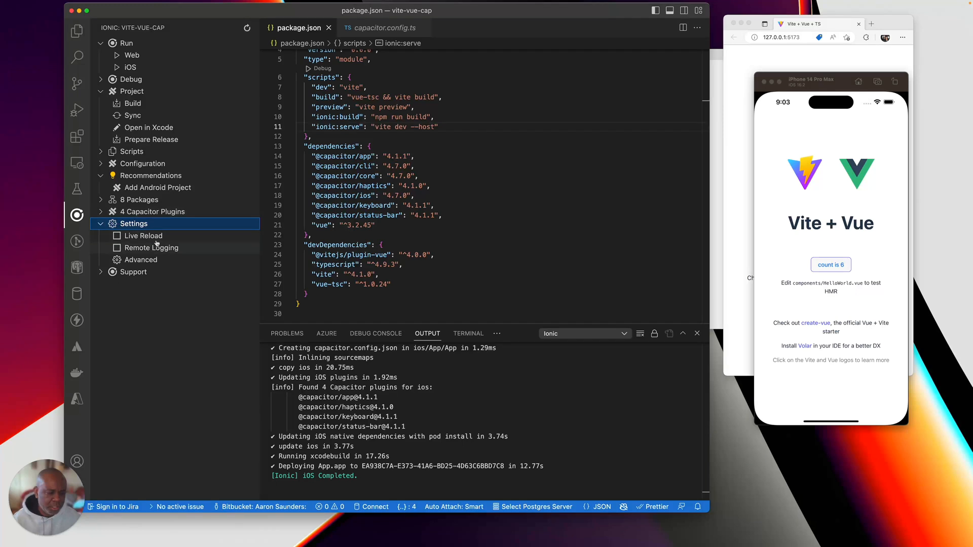
left_click(117, 236)
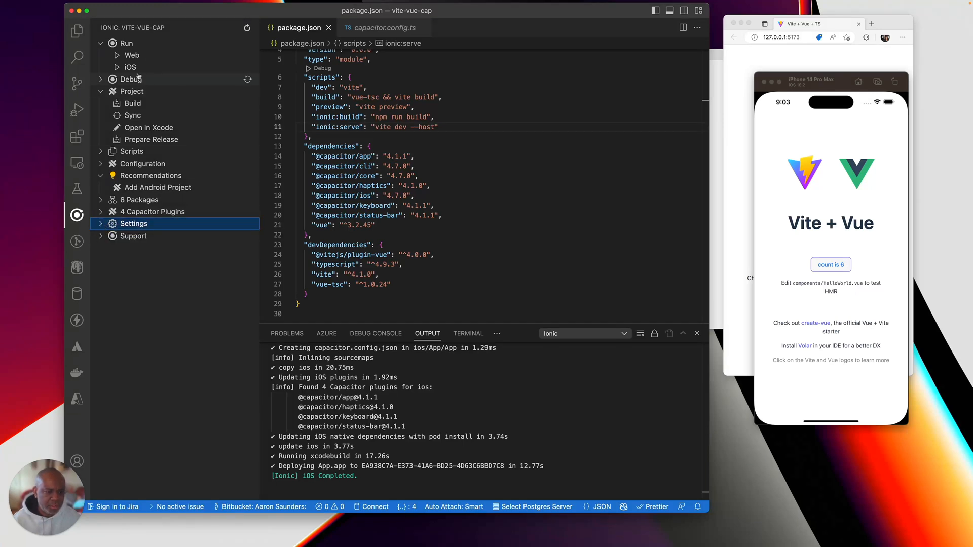
left_click(130, 66)
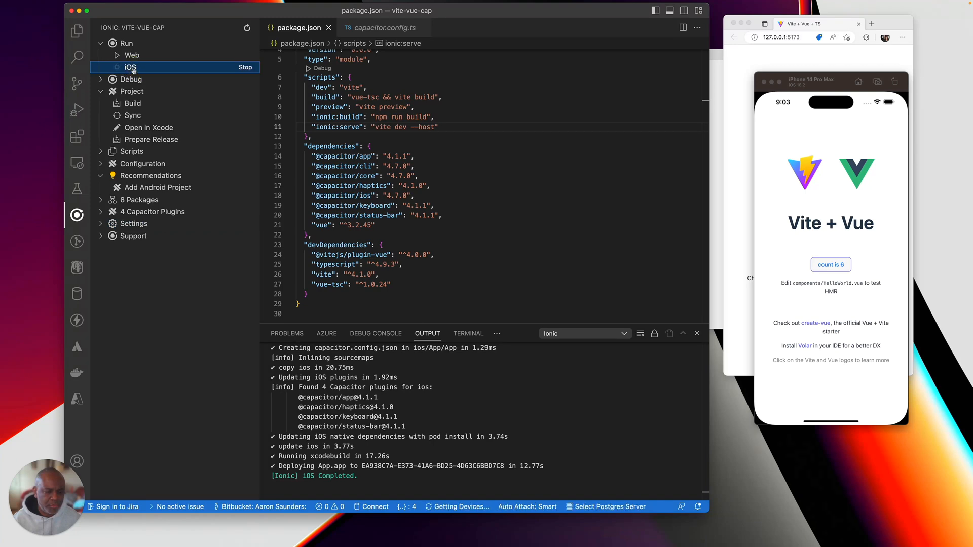
left_click(130, 67)
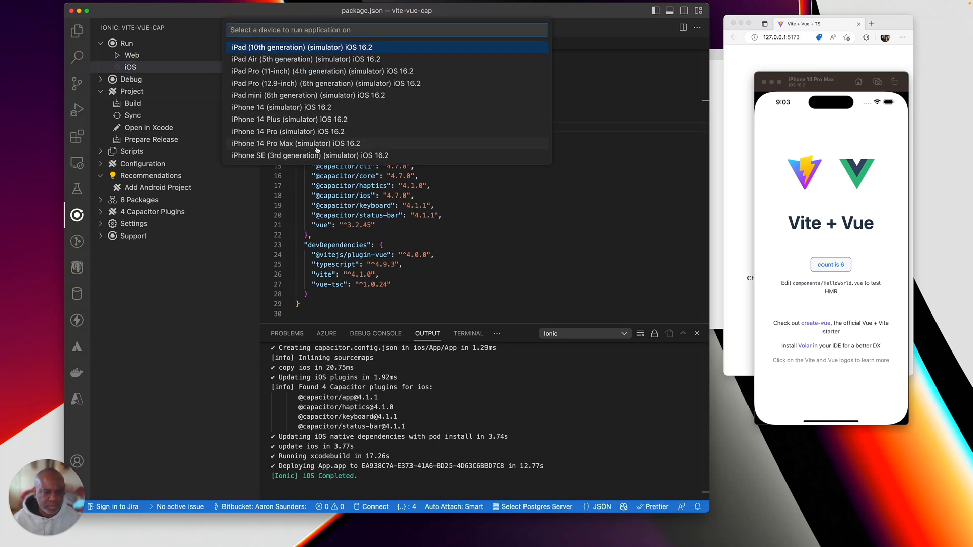
left_click(296, 144)
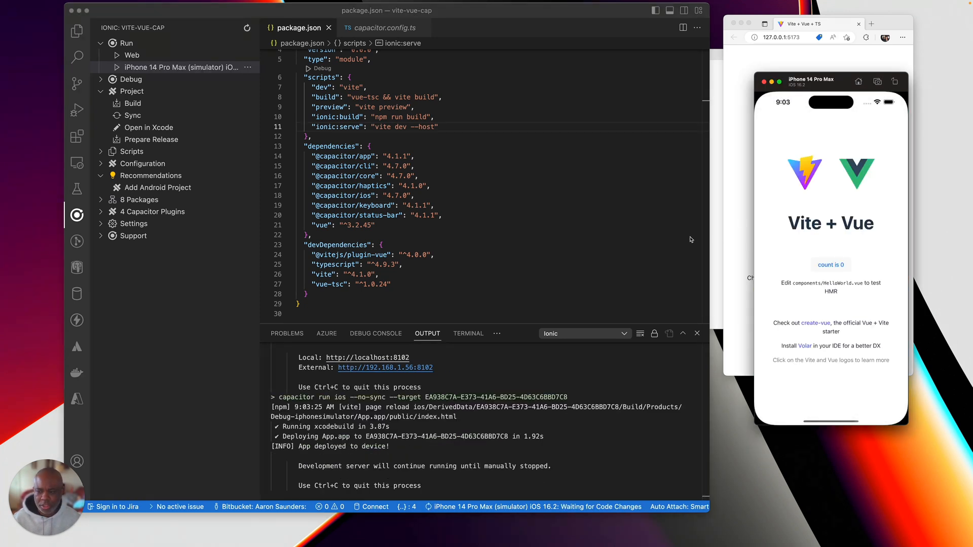
left_click(77, 31)
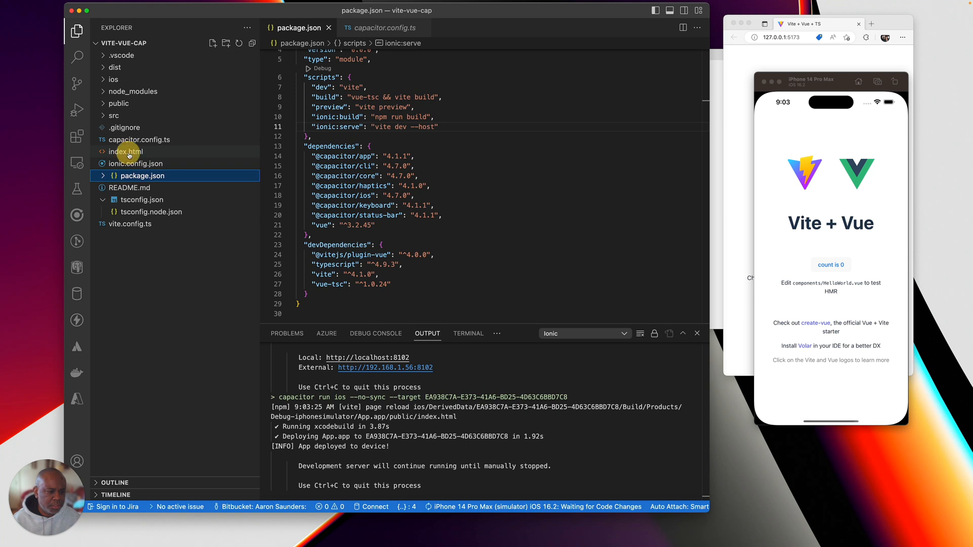
Open src/App.vue and change the HelloWorld msg to 'Vite + Vue + Ionic Capacitor'.
left_click(126, 151)
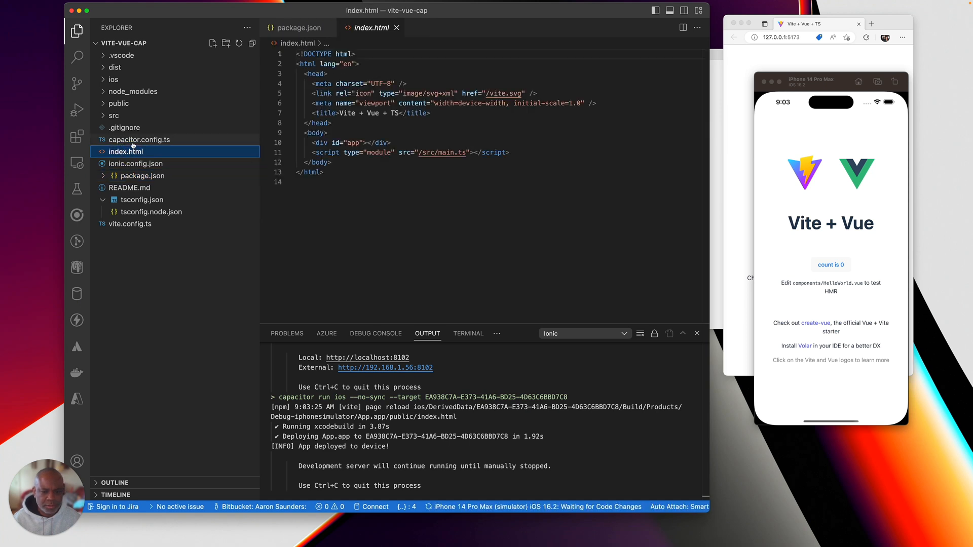
left_click(114, 115)
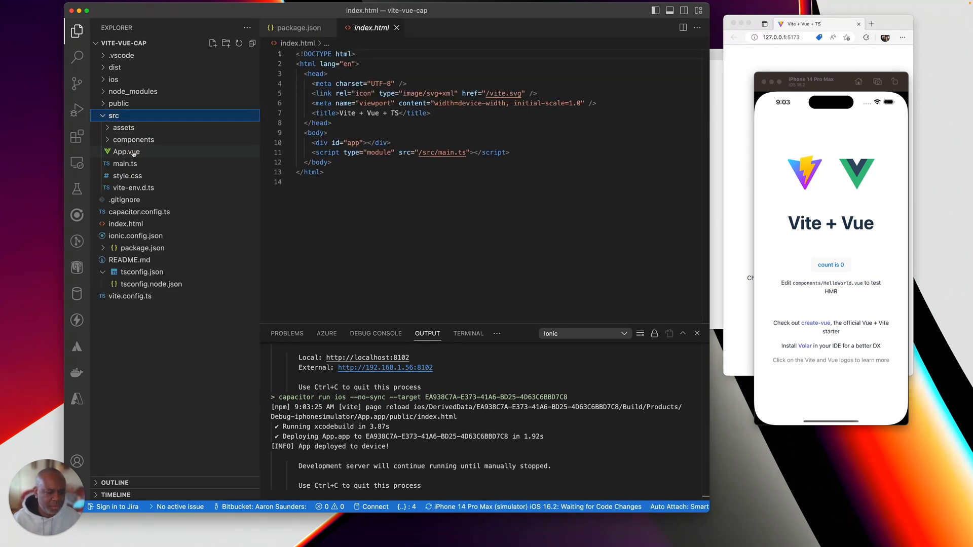
left_click(126, 151)
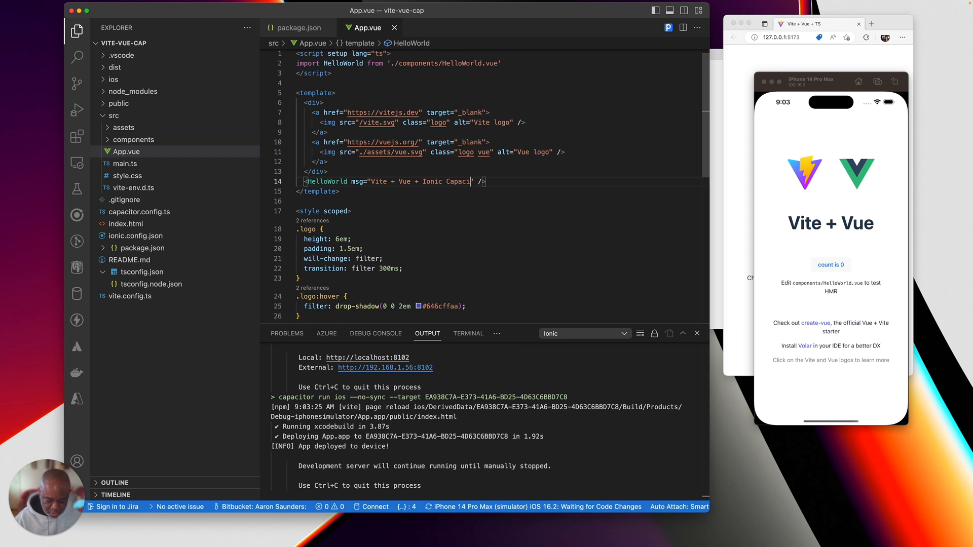
type("tor")
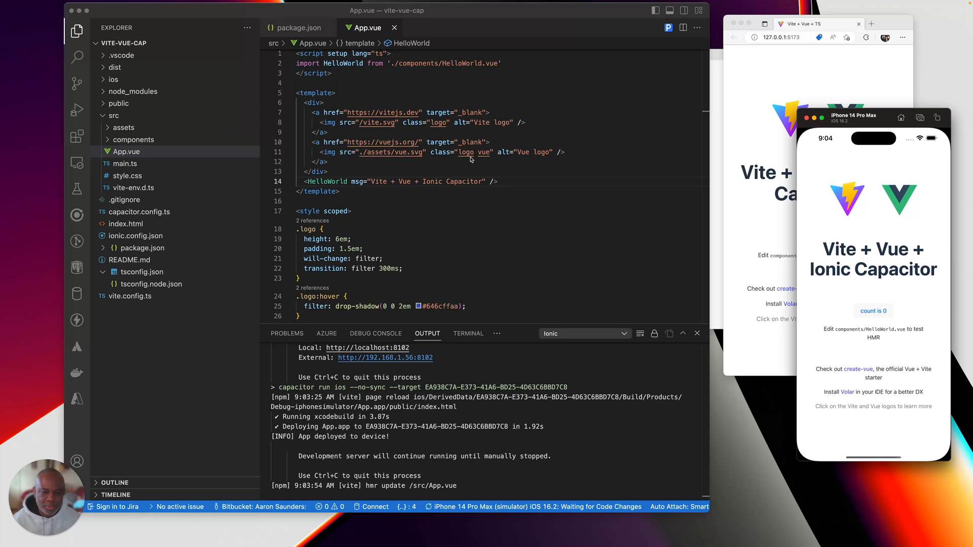
mouse_move(577, 154)
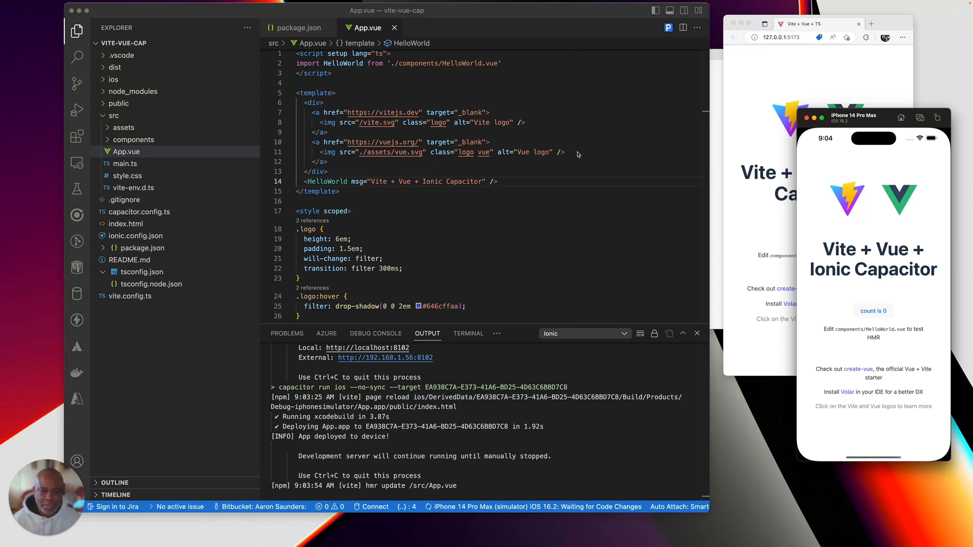